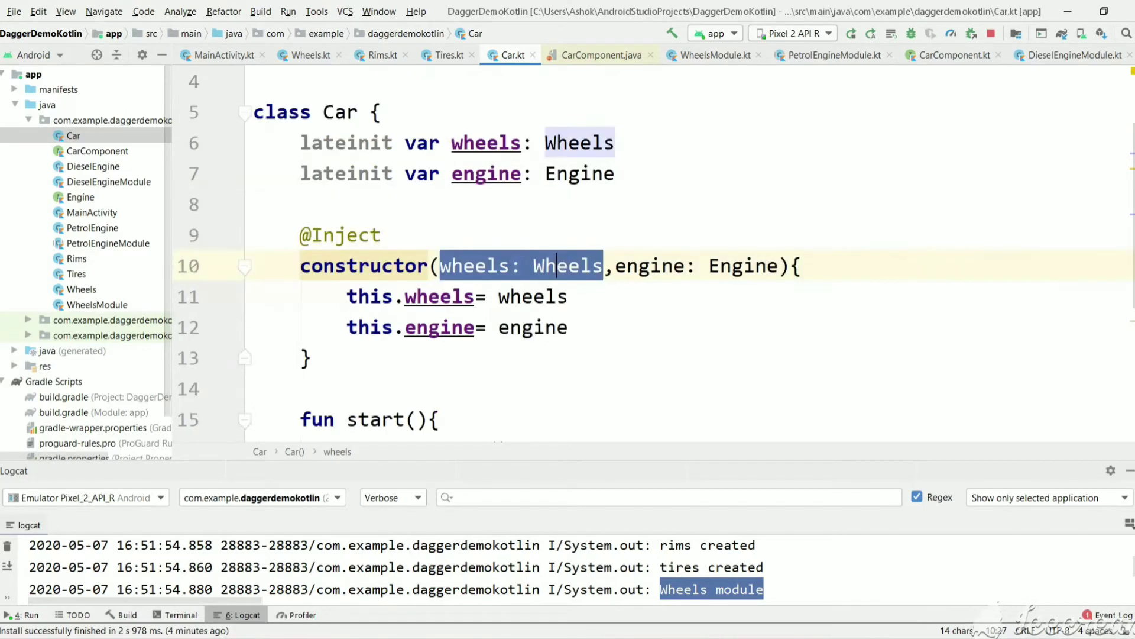
- Create an empty Kotlin class named Remote in the daggerdemokotlin package
right_click(106, 121)
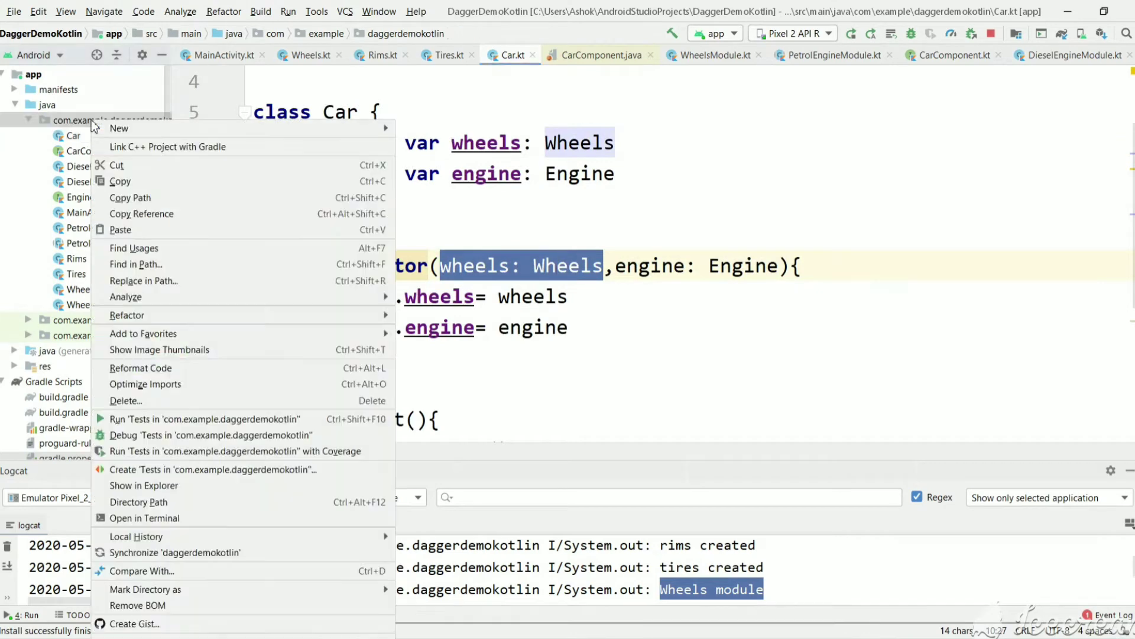
click(118, 128)
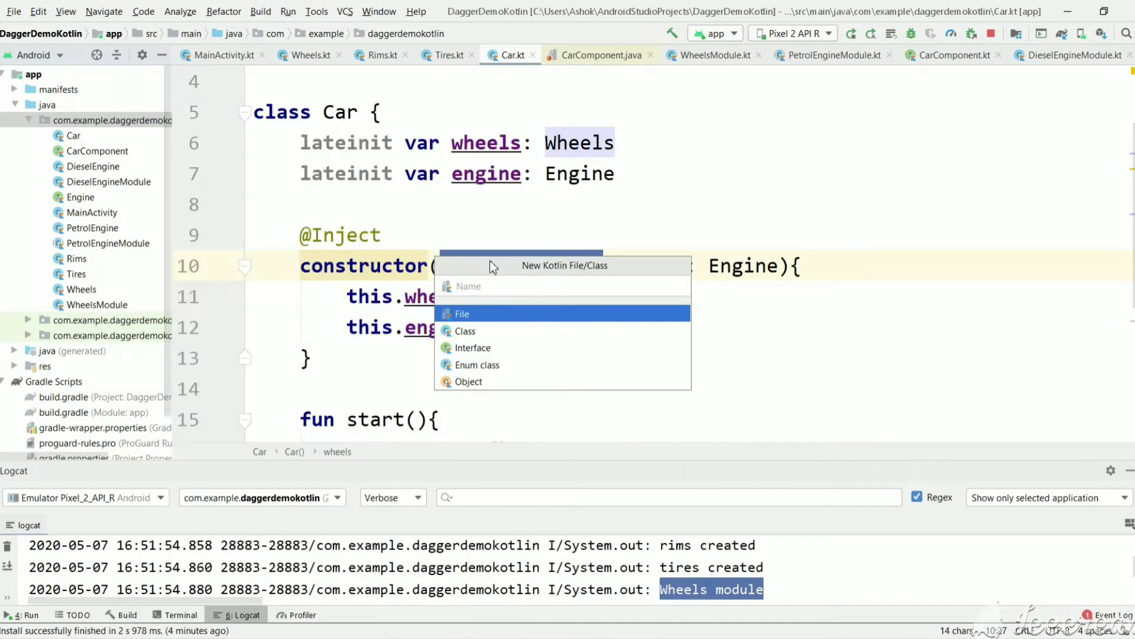
text(Remo)
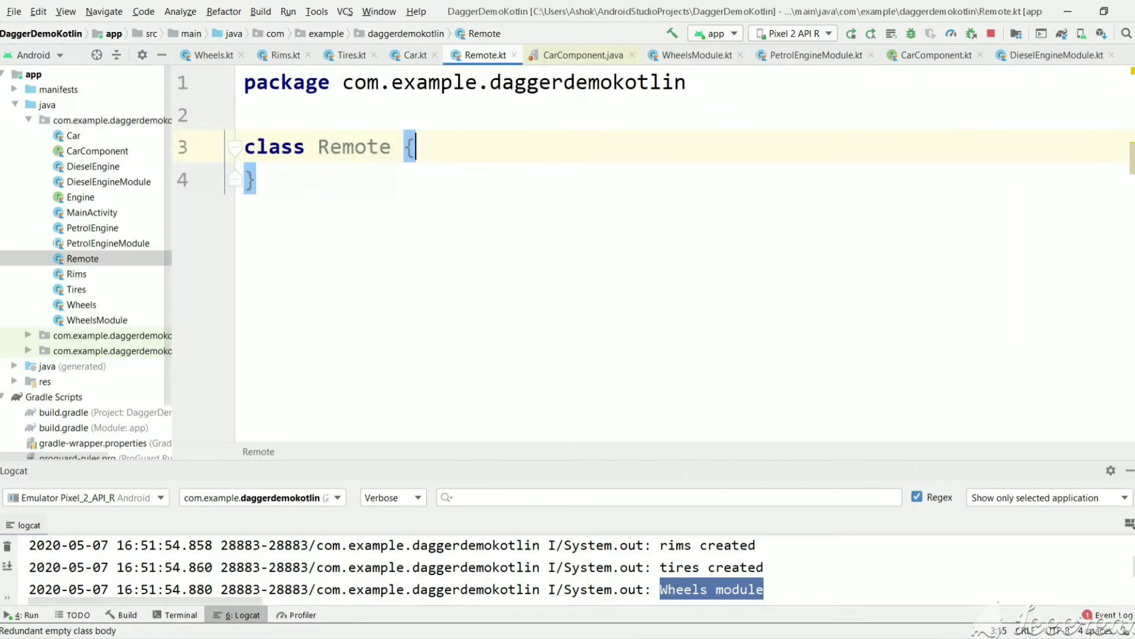
- Add a 'lateinit var car: Car' property to the Remote class
text(lateinit var c)
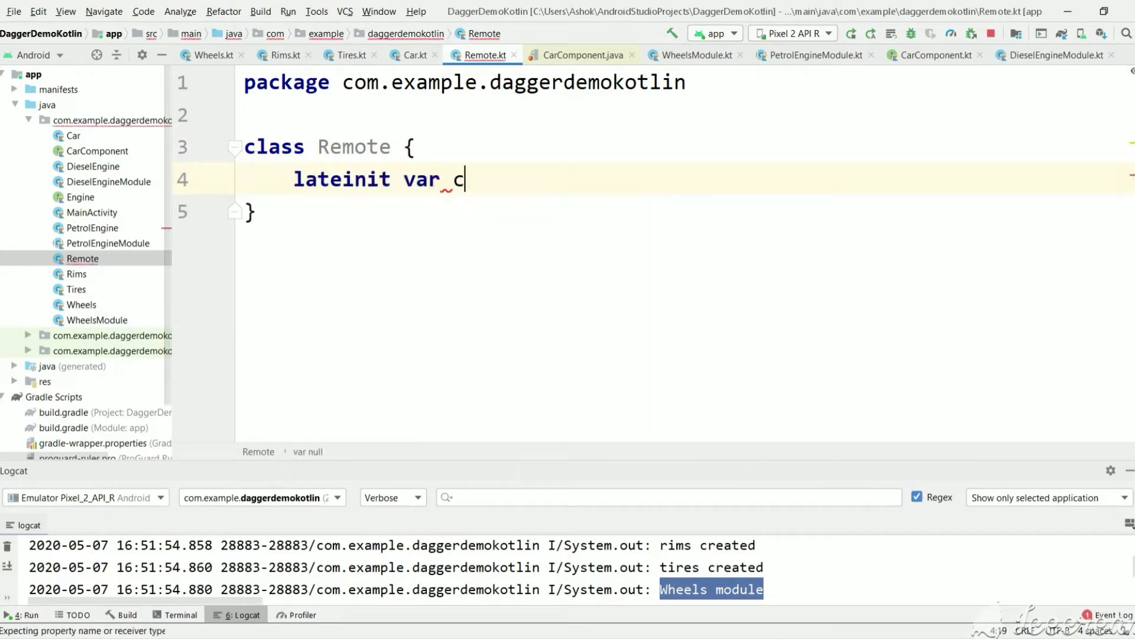
text(ar: Car)
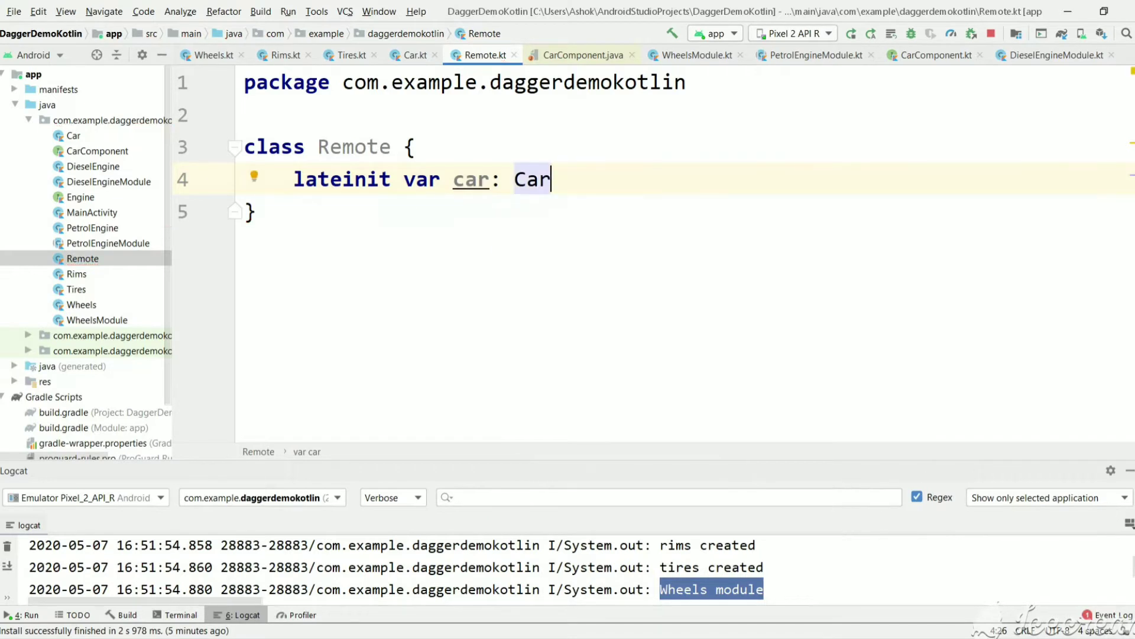
key(Enter)
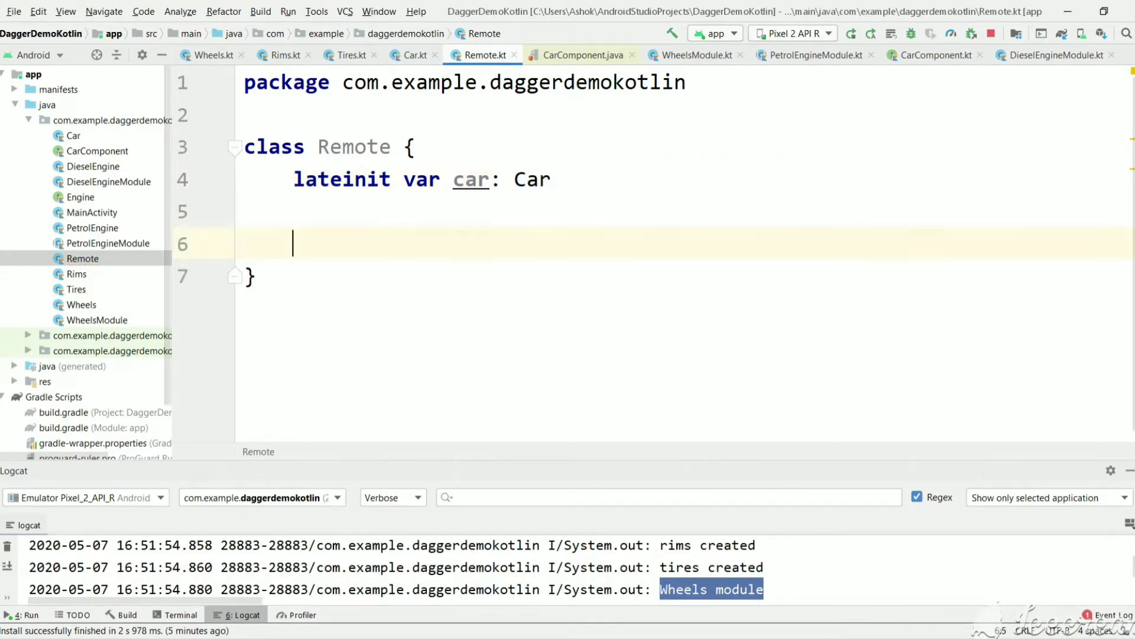
- Add 'fun provideCar(car: Car)' that assigns the received car to this.car
text(fun)
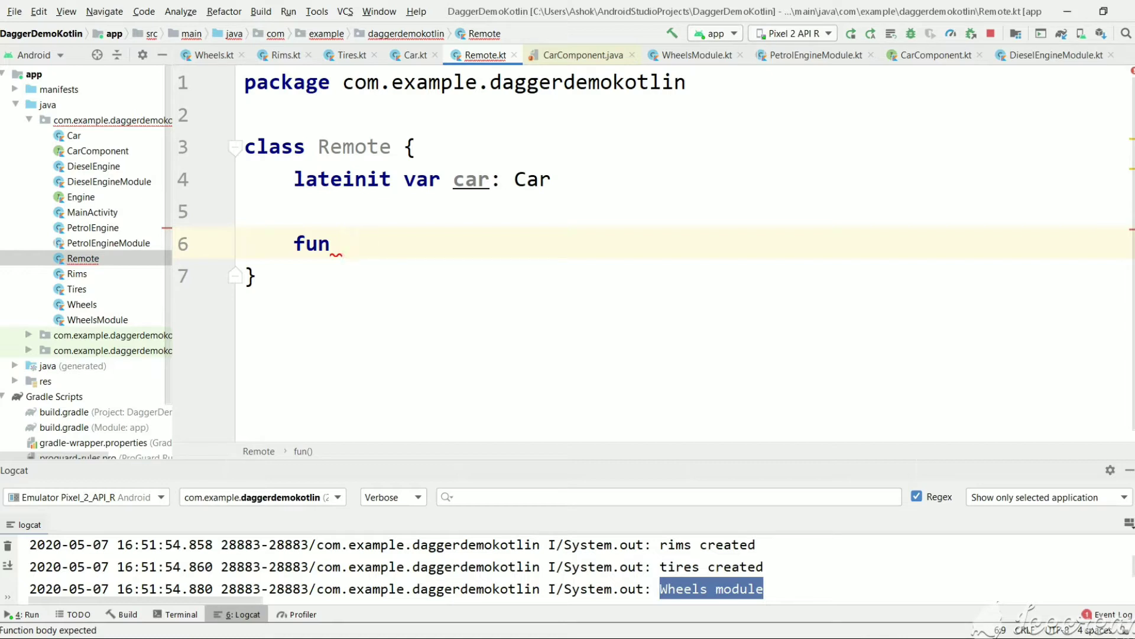
text(provide)
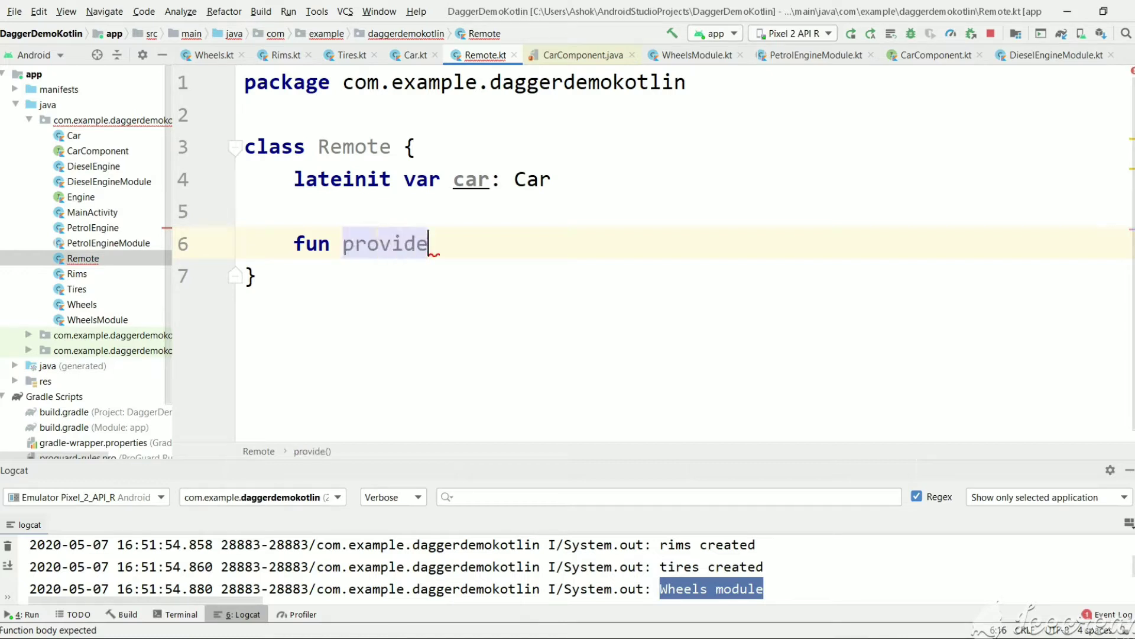
text(Car(car: Car)
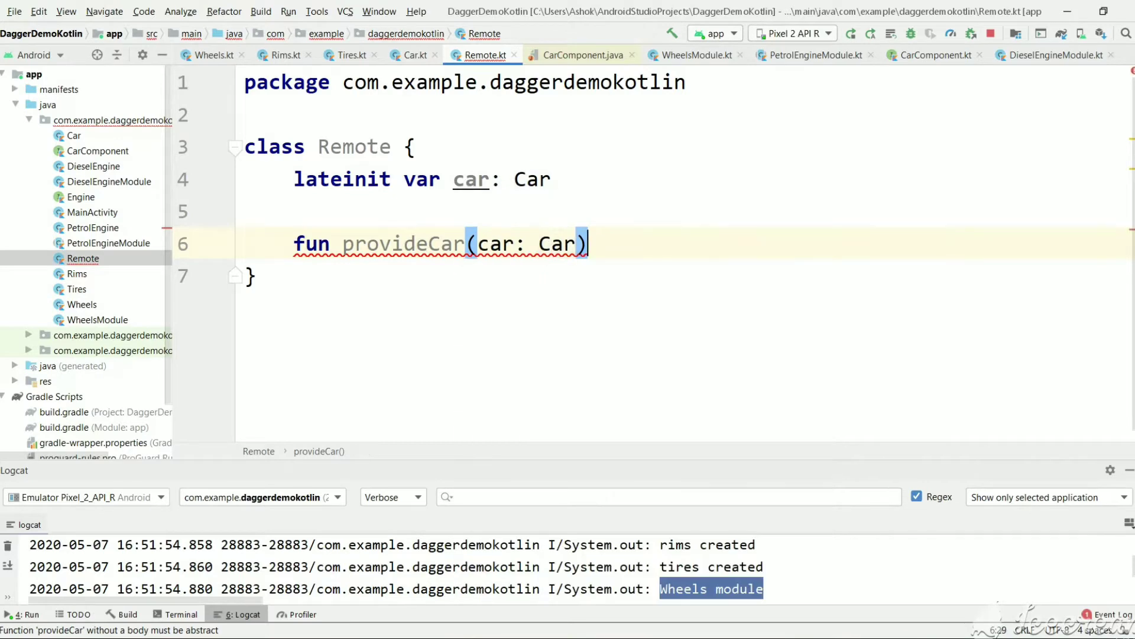
text({)
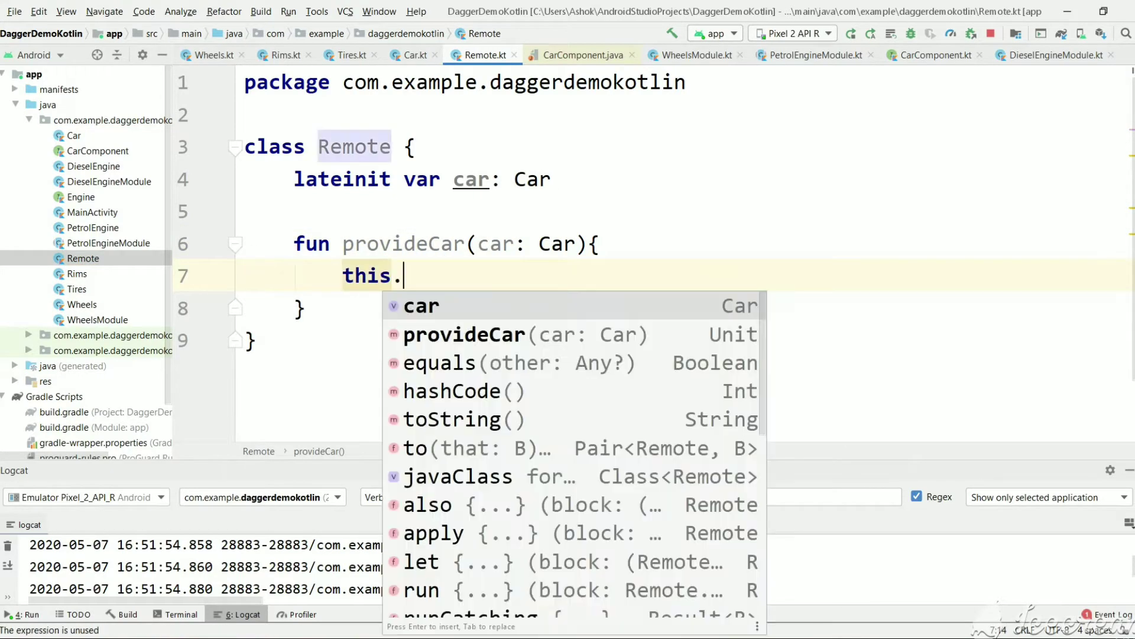
text(car= c)
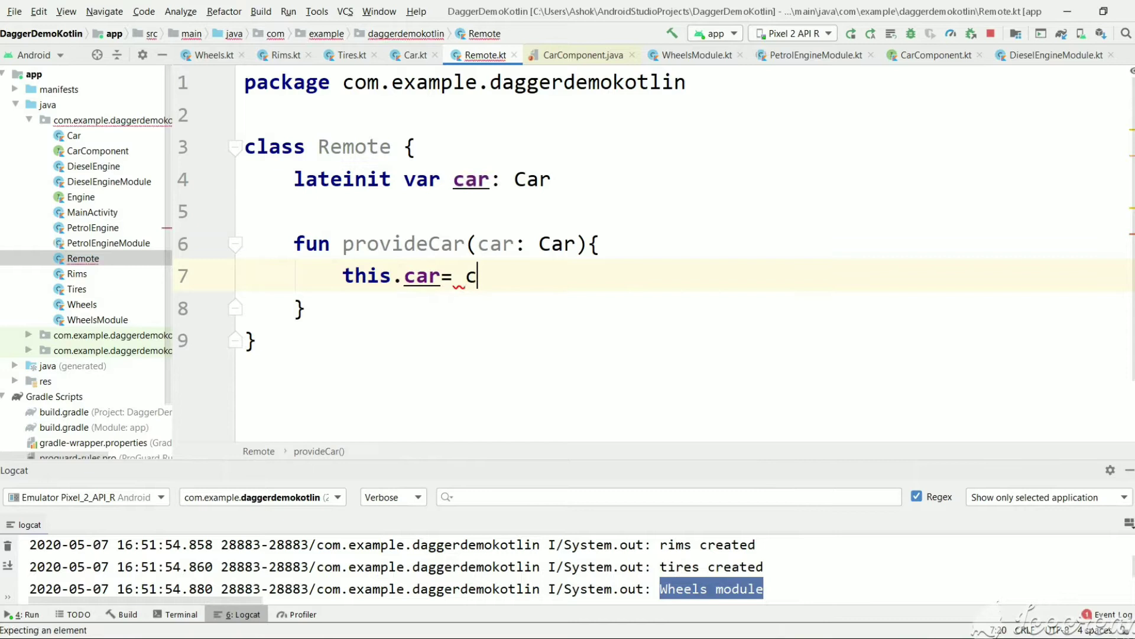
text(ar)
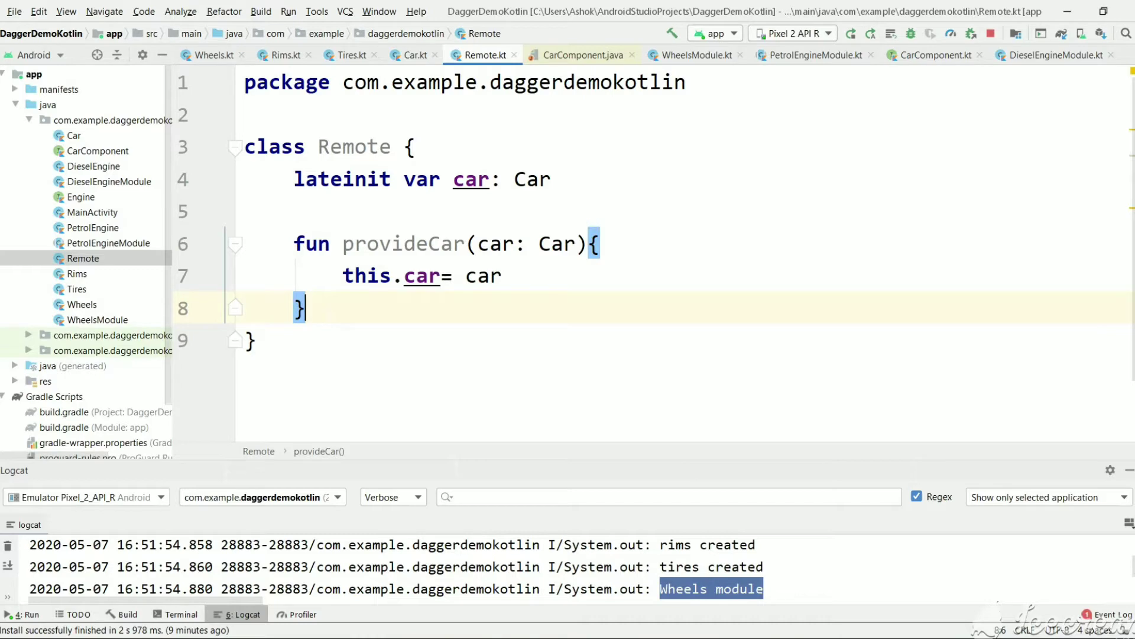
mouse_move(74, 139)
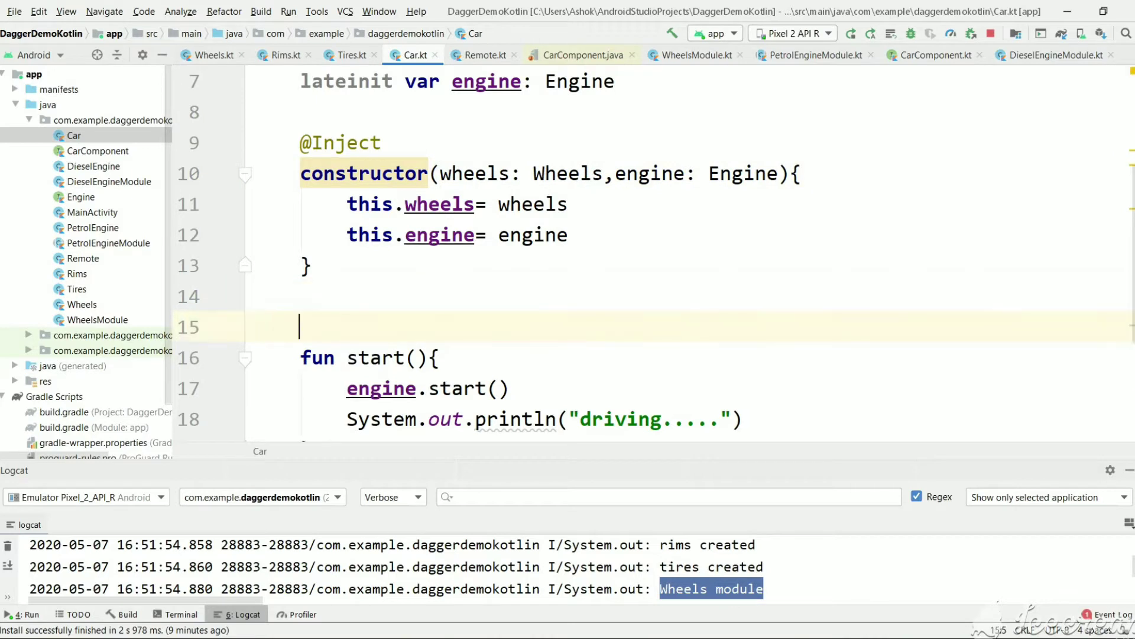
- Declare a provideCarToRemote(remote: Remote) function in Car.kt
text(fun pr)
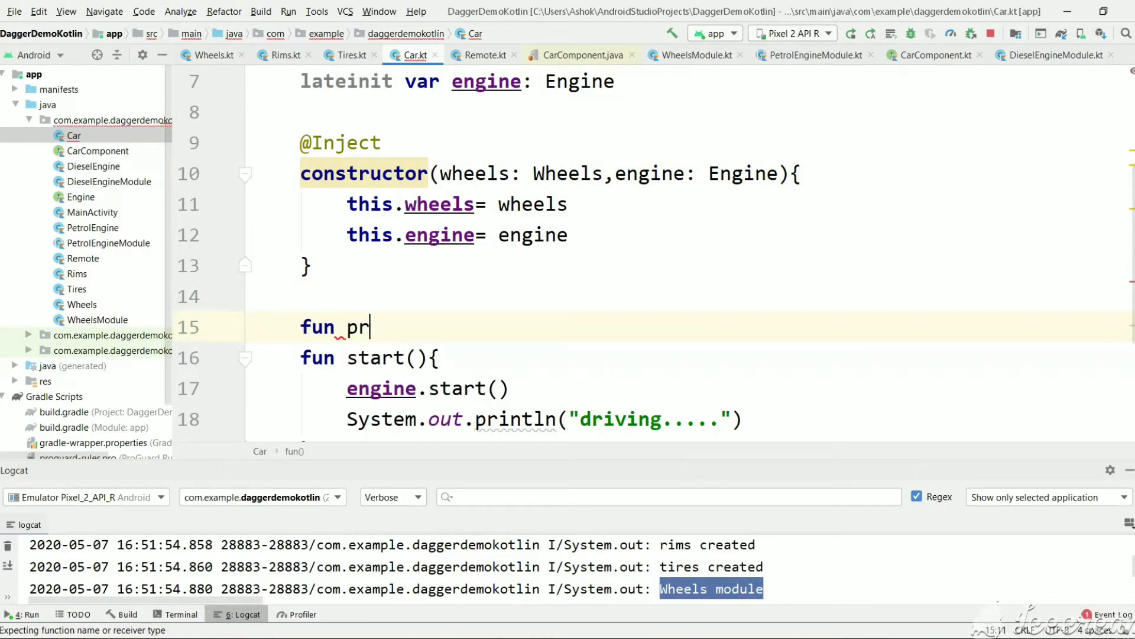
text(ovidedC)
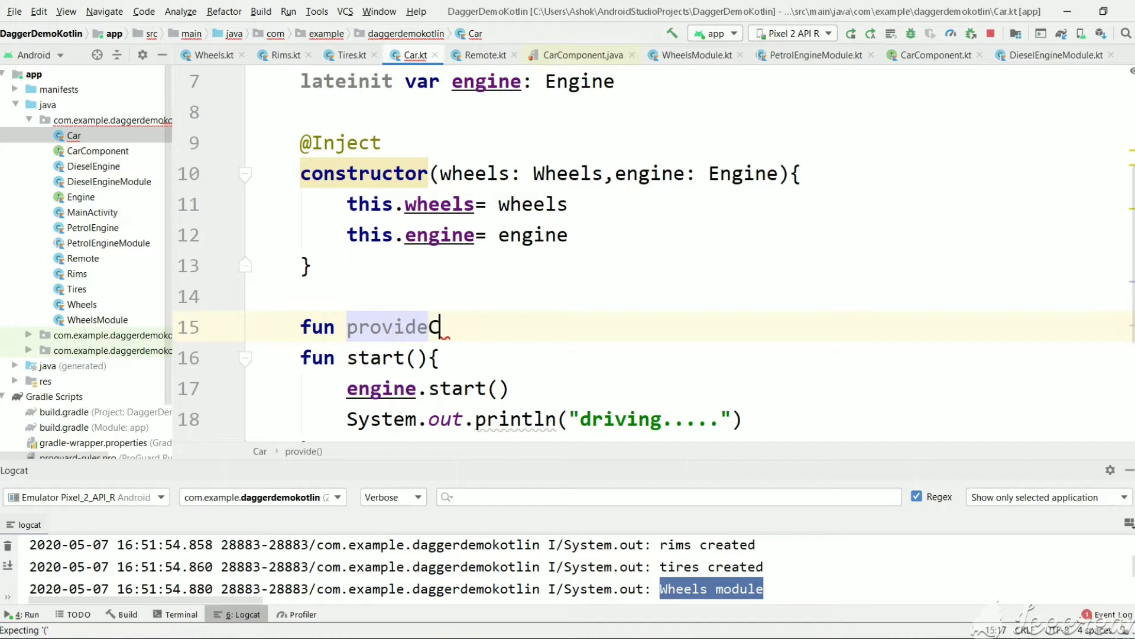
text(ar)
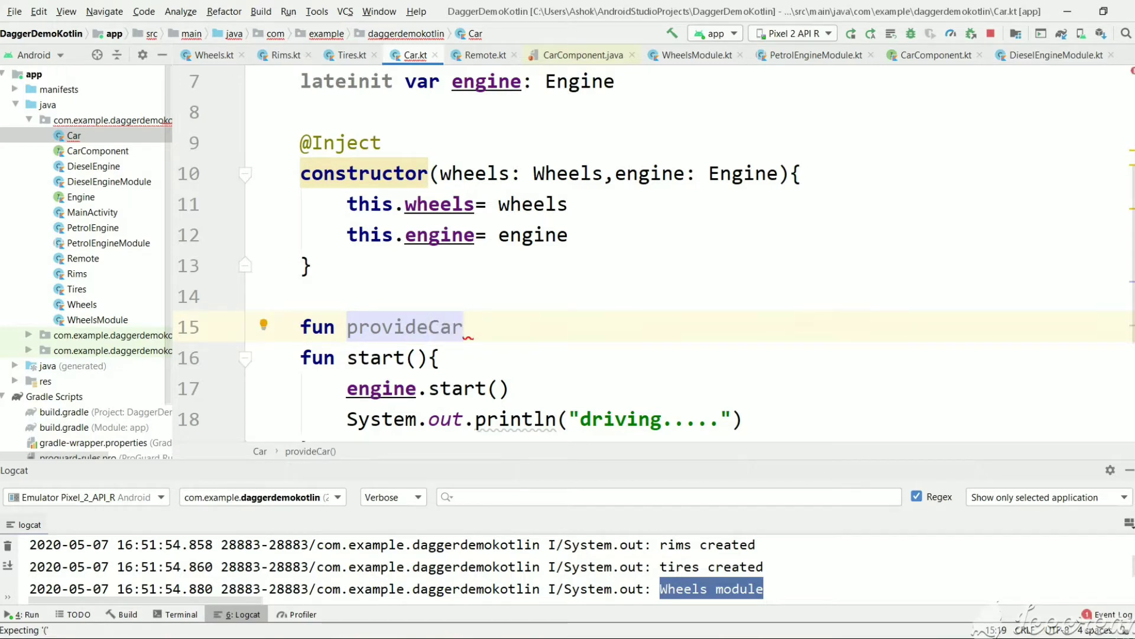
text(ToRe)
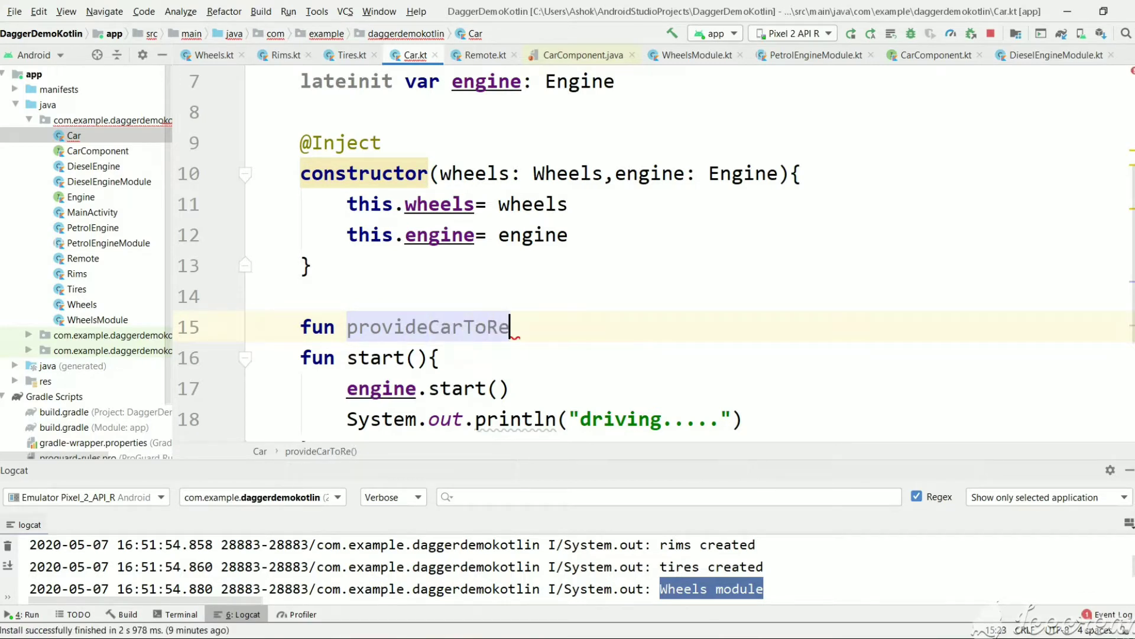
text(mote())
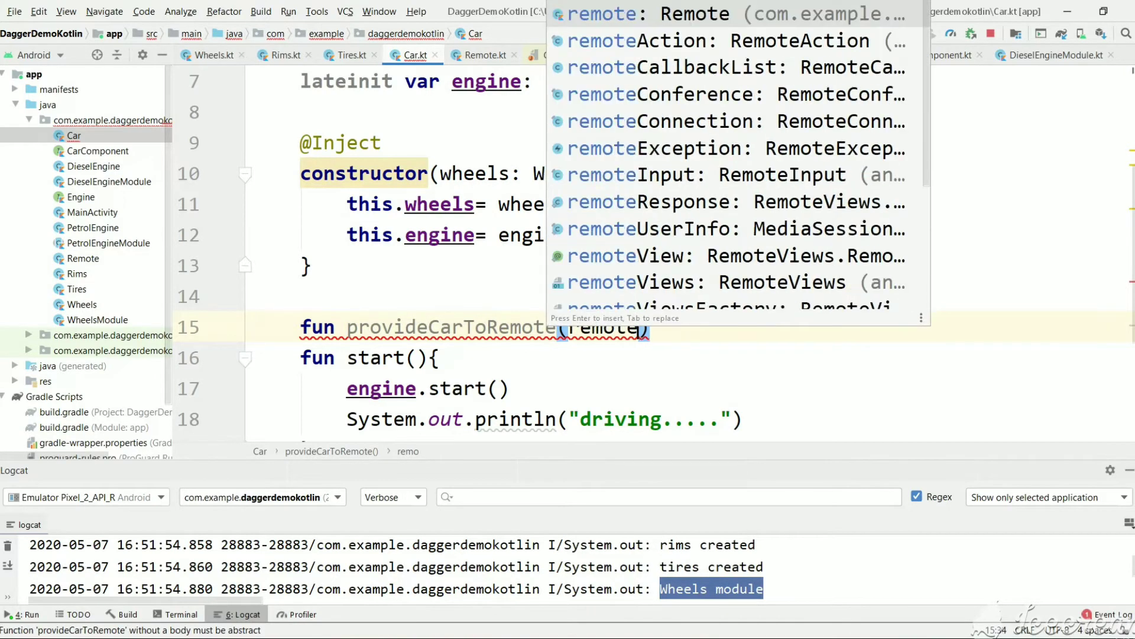
key(Enter)
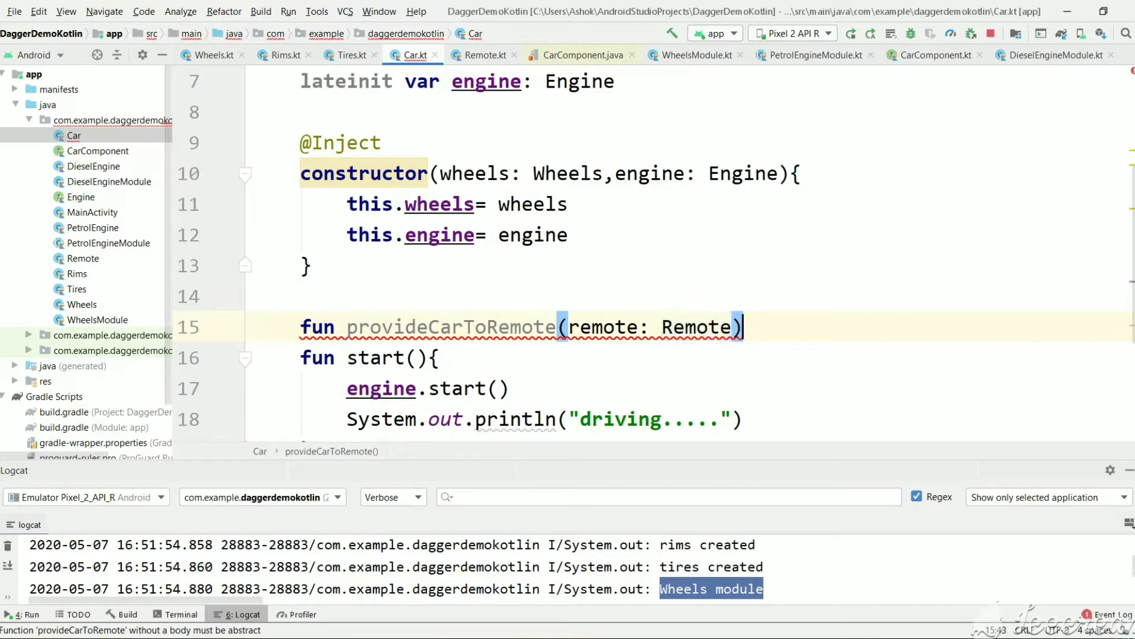
- Make provideCarToRemote call remote.provideCar(this)
text(re)
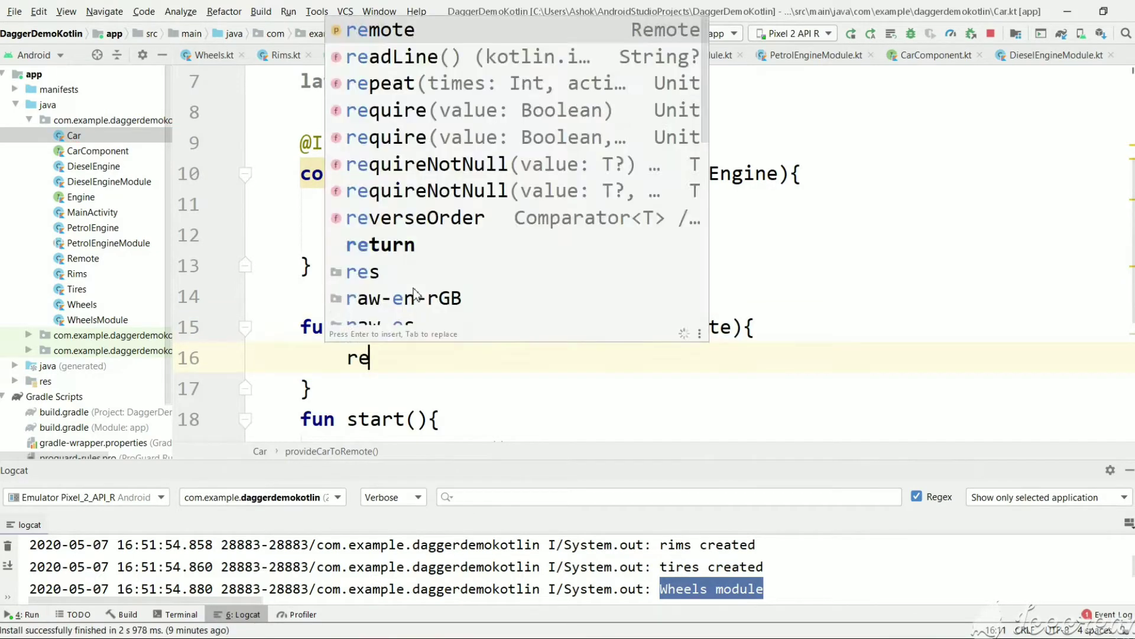
text(mote.)
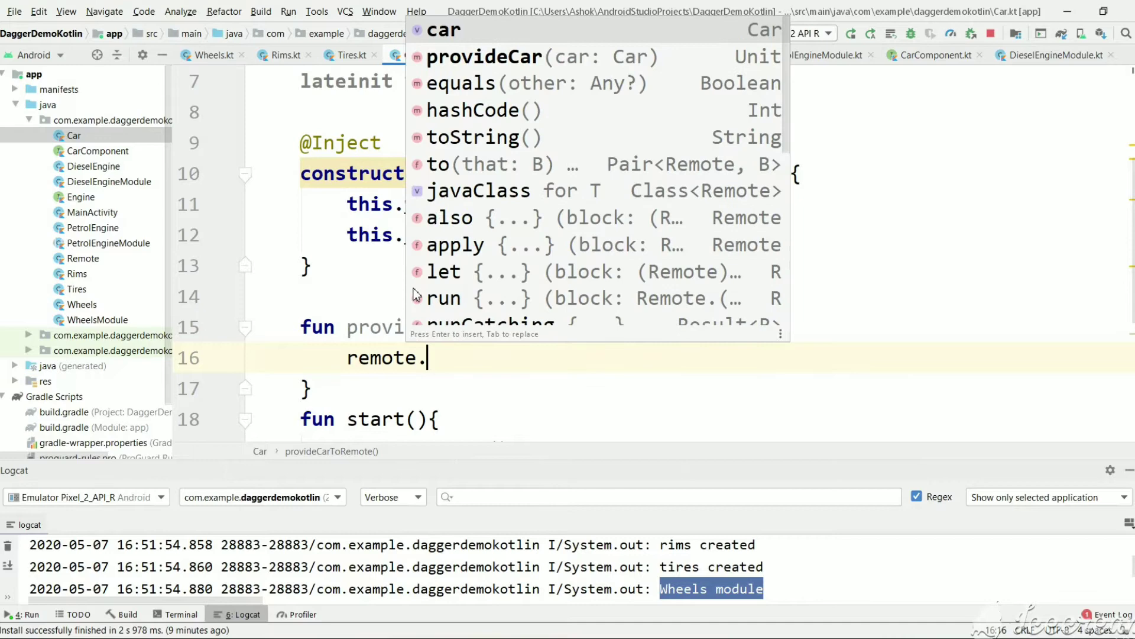
click(481, 55)
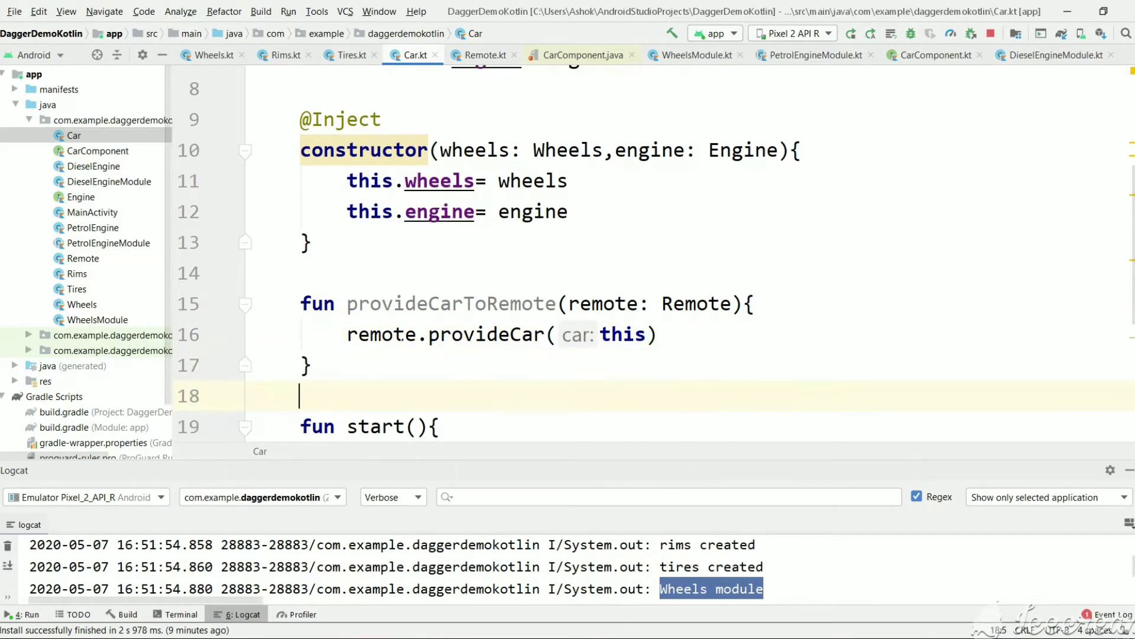
click(572, 303)
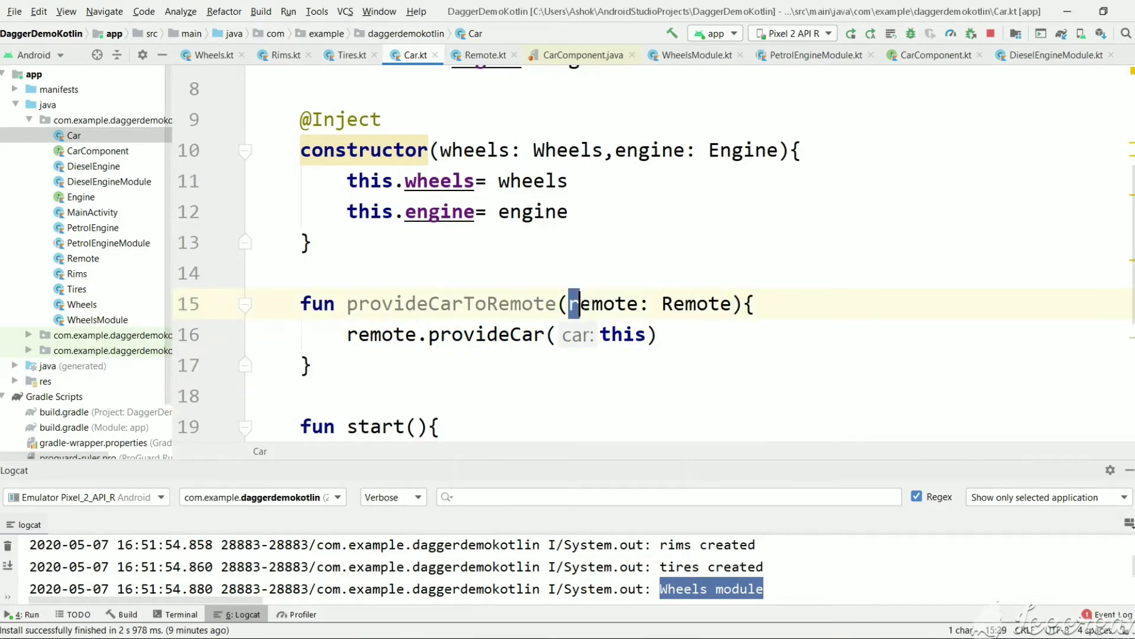
double_click(607, 304)
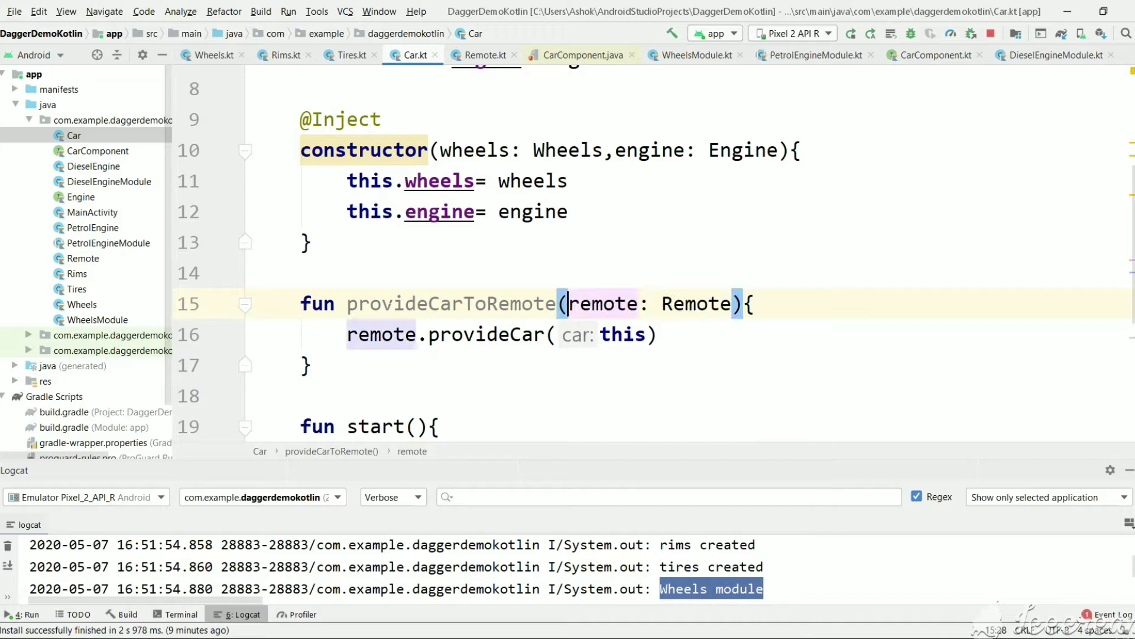
text(@I)
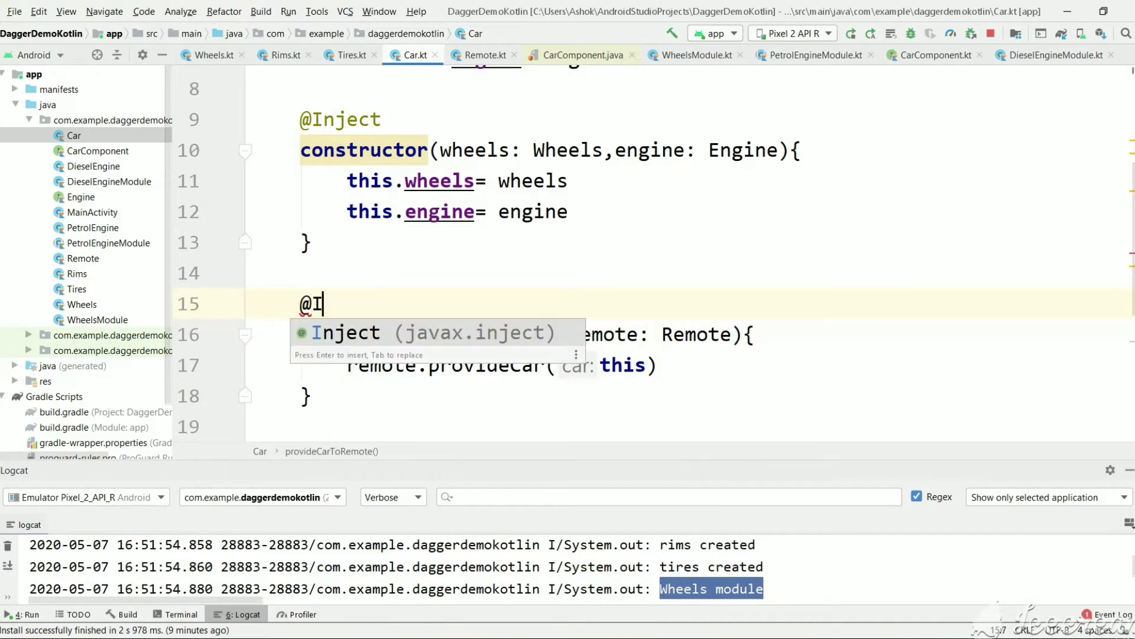
key(Enter)
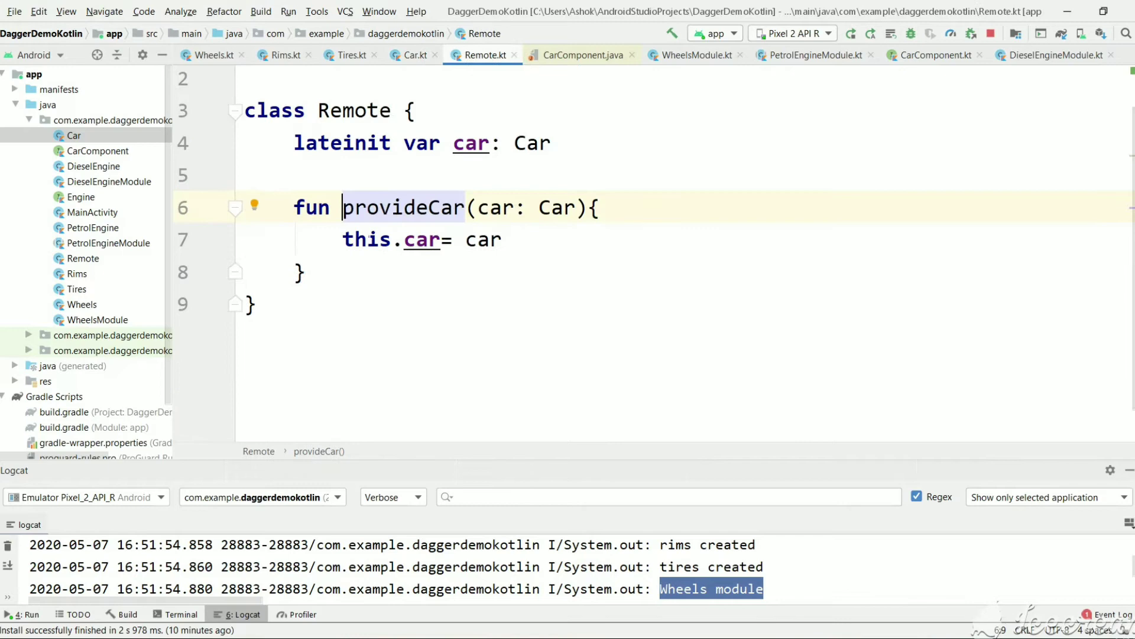
- Add System.out.println("providing car to remote") to Remote's provideCar, then return to Car.kt
text(S)
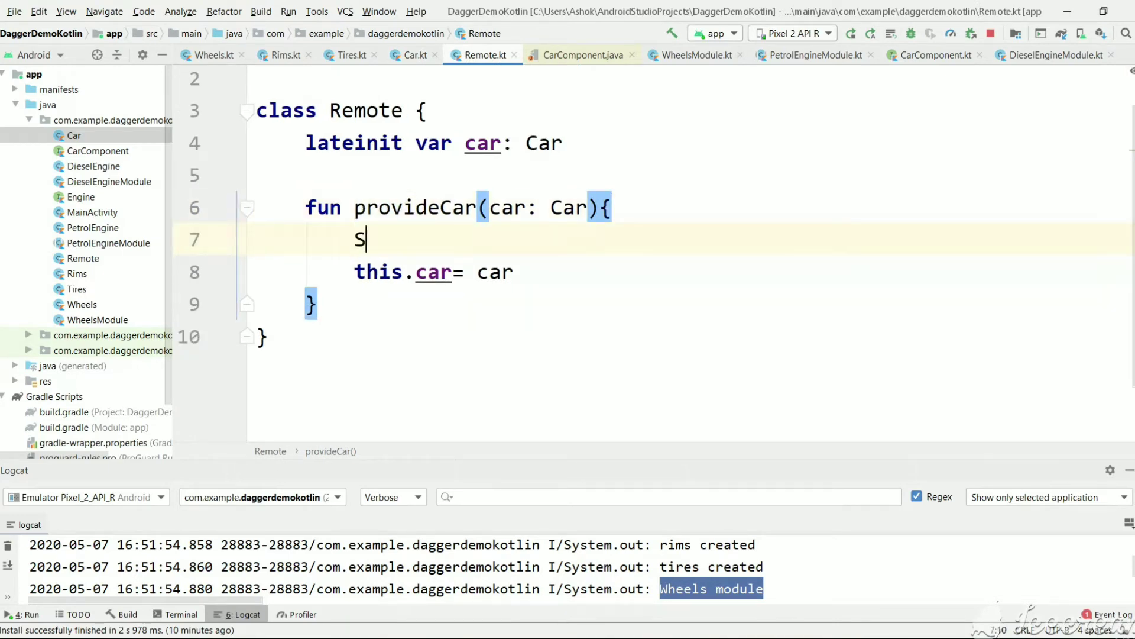
text(ystem)
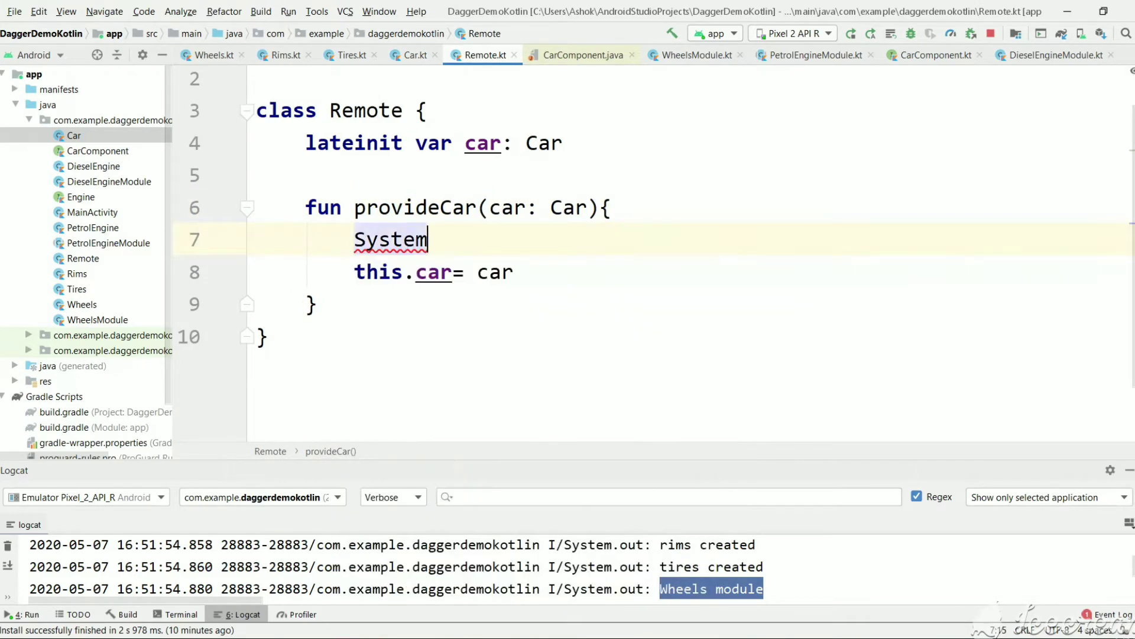
text(.out.)
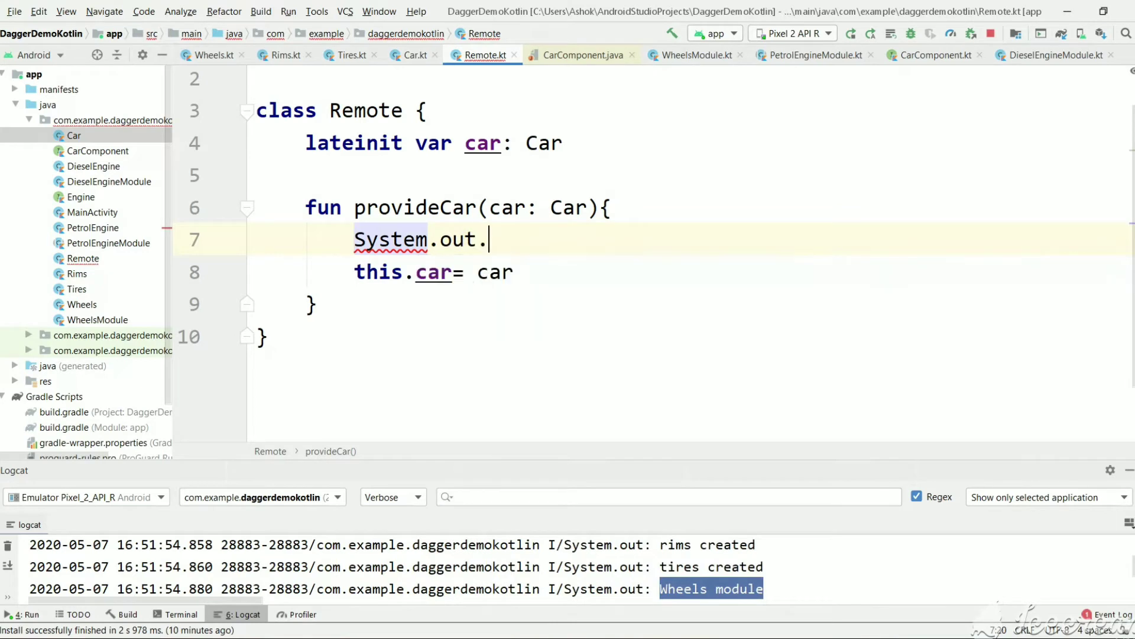
text(println())
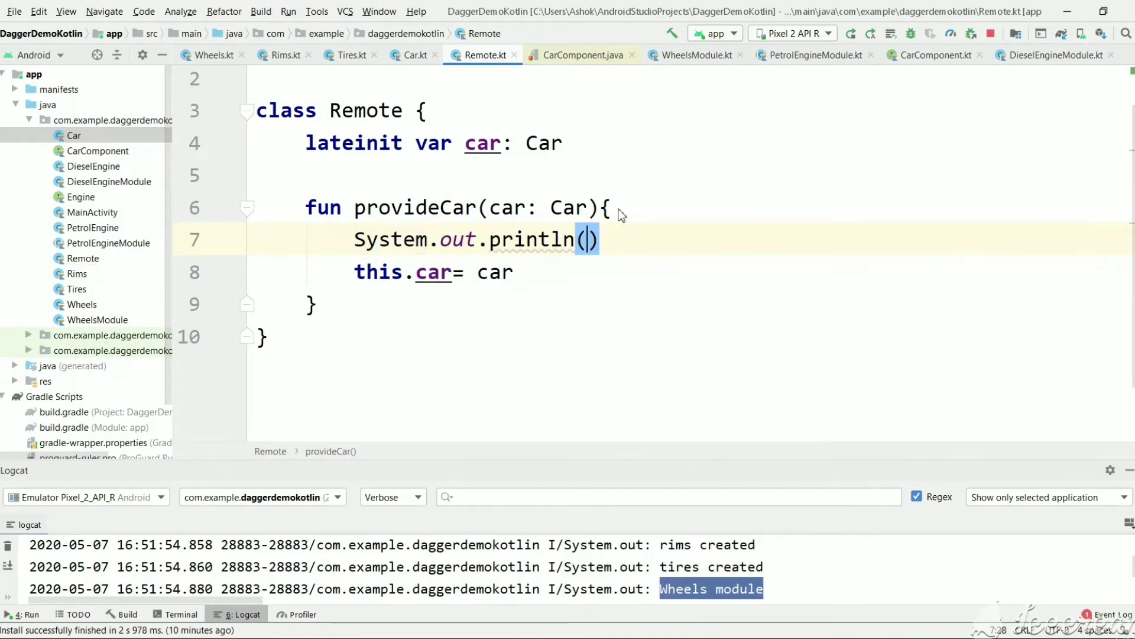
text("providing car to rem)
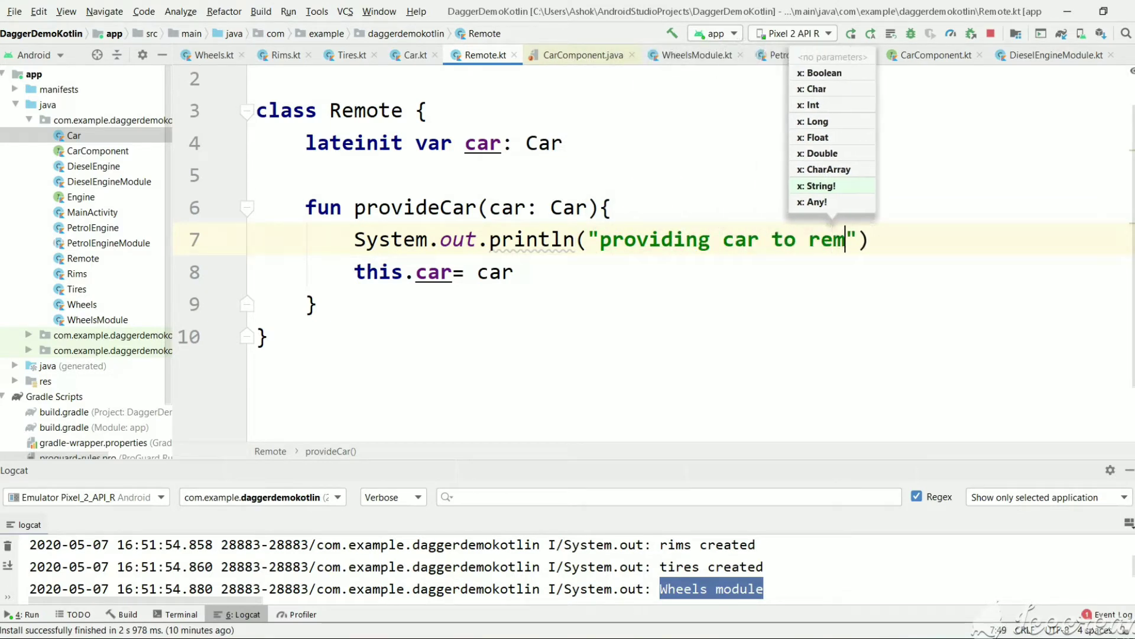
text(ote)
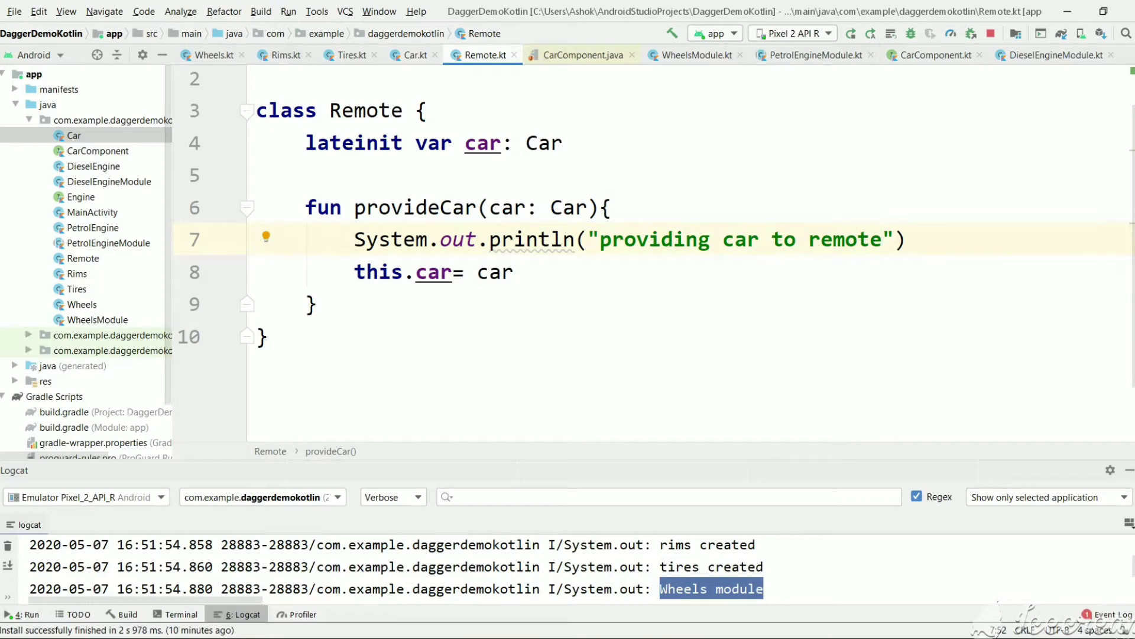
click(412, 54)
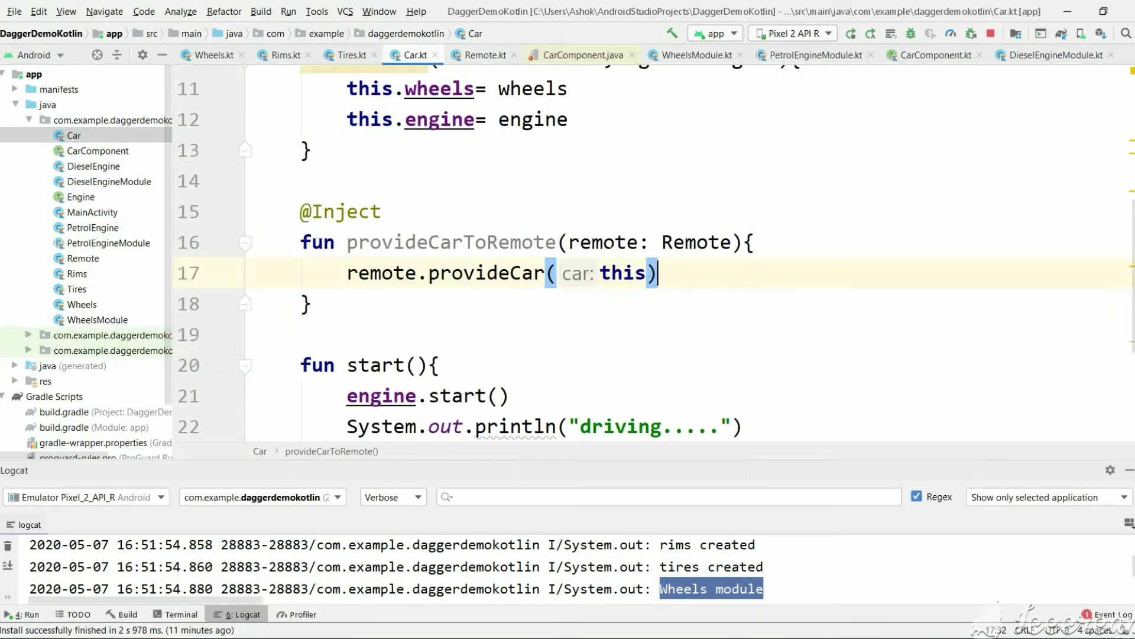
- Inspect the Dagger missing-binding build error for Remote and add an empty constructor(){}
double_click(602, 242)
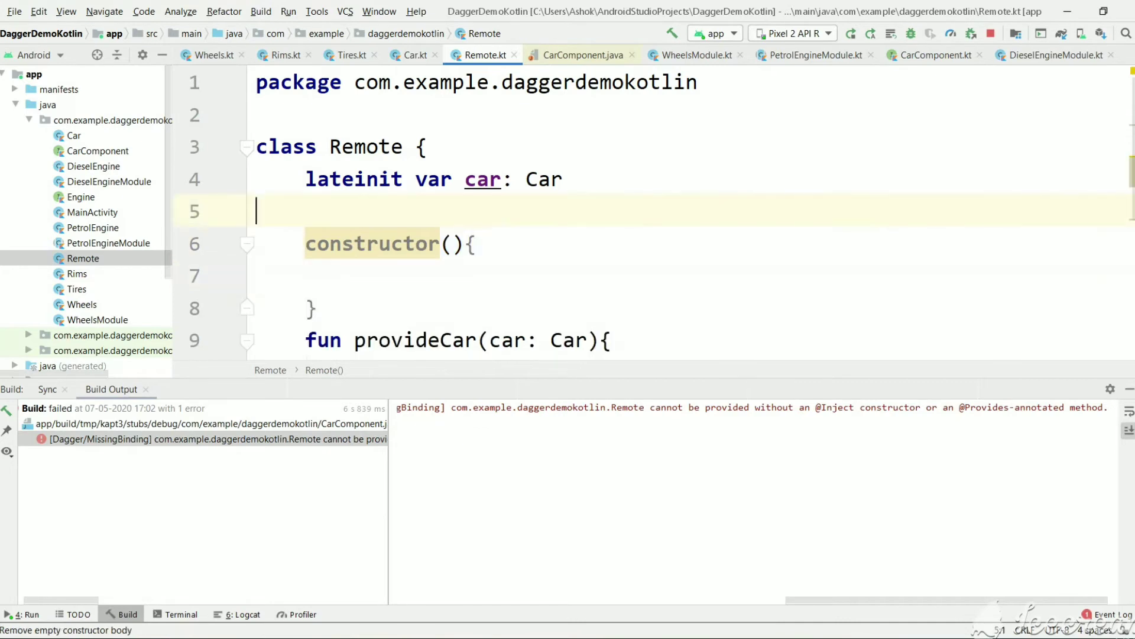
text(@Inject)
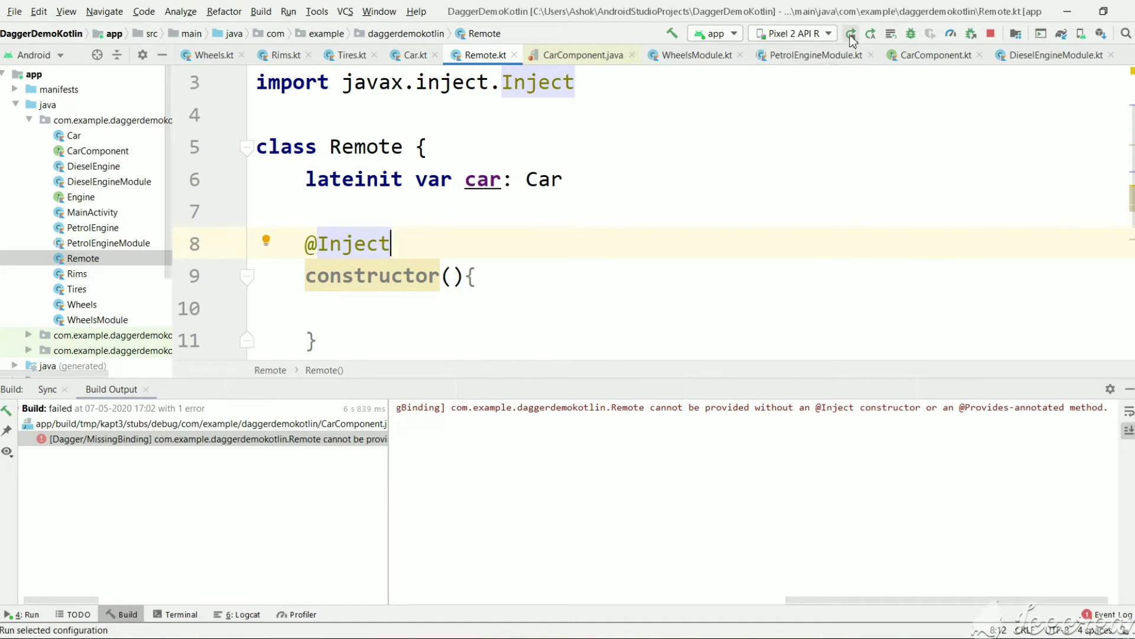
click(852, 33)
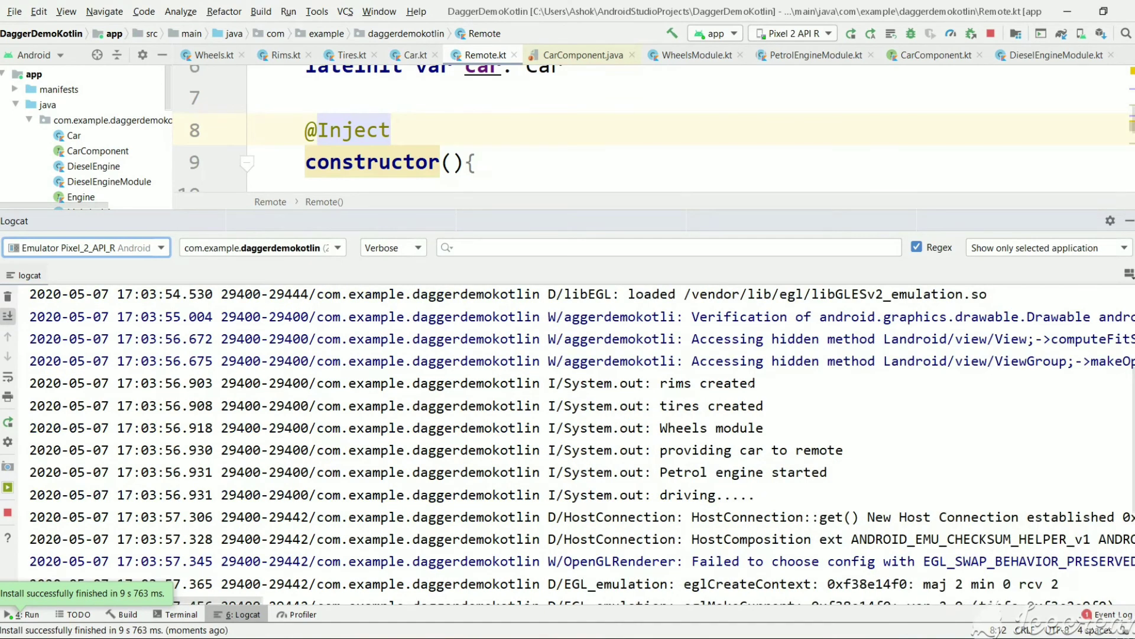
- Highlight the 'providing car to remote' log line, restore the Logcat size, and select Car in the project tree
double_click(681, 450)
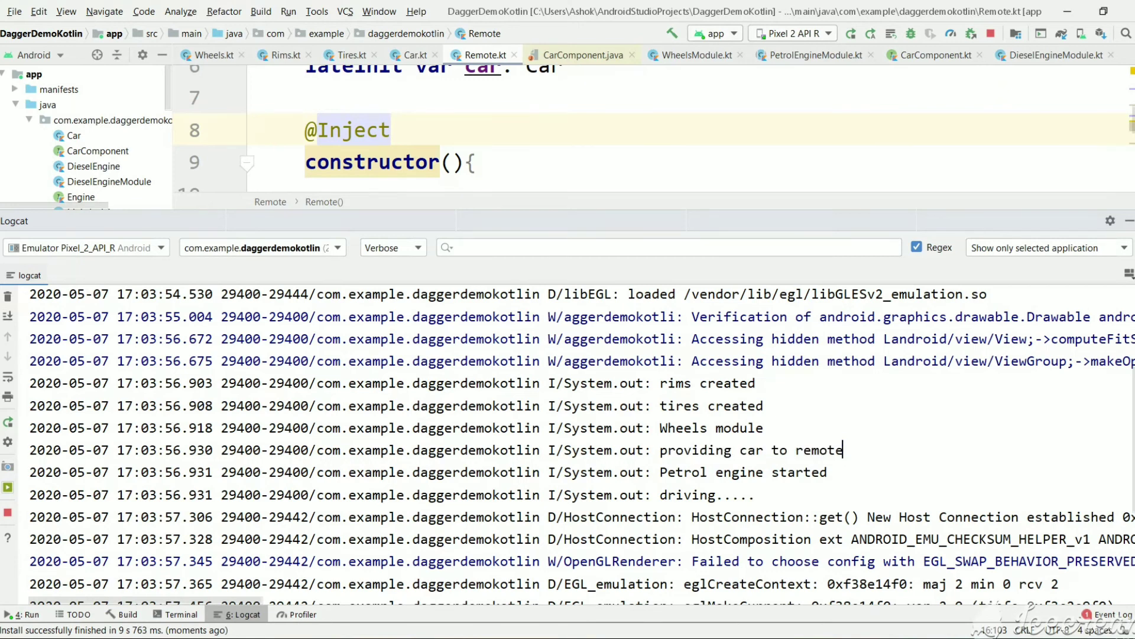
double_click(681, 428)
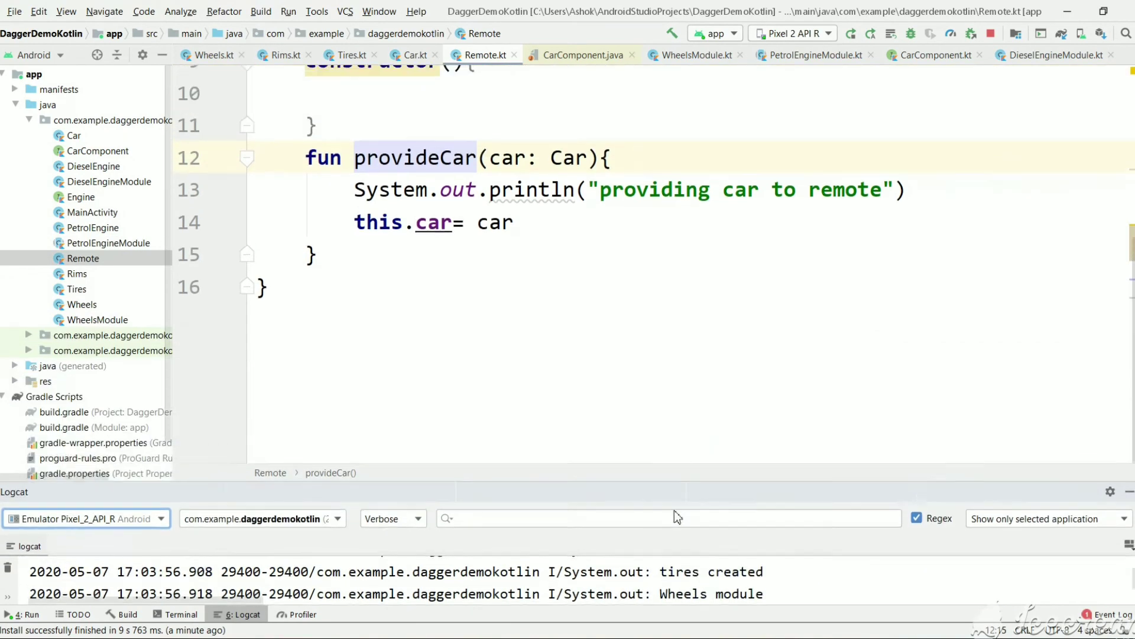
click(71, 135)
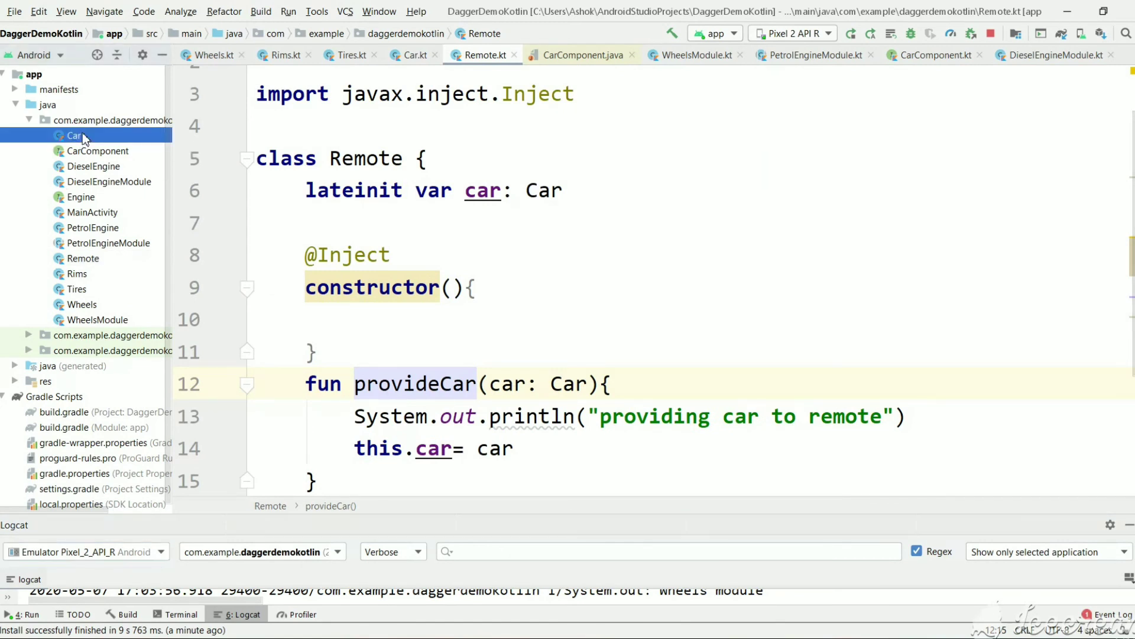